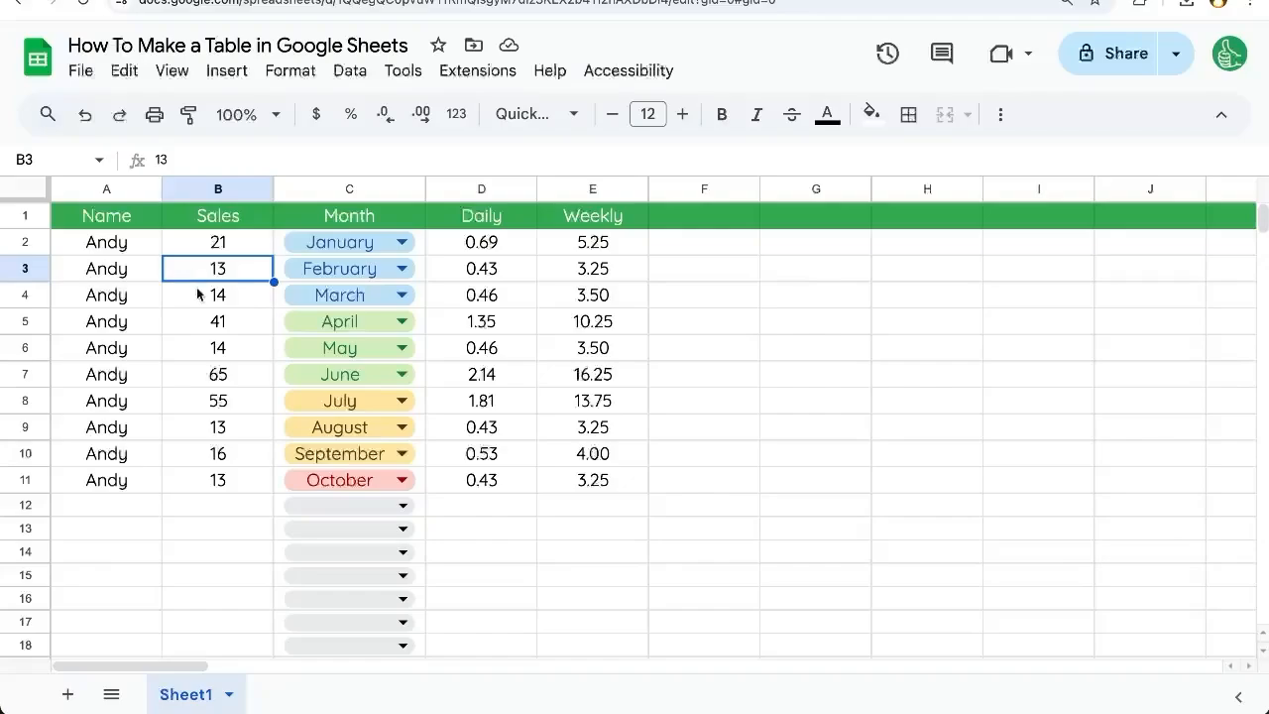
{"action": "mouse_move", "coordinate": [217, 300]}
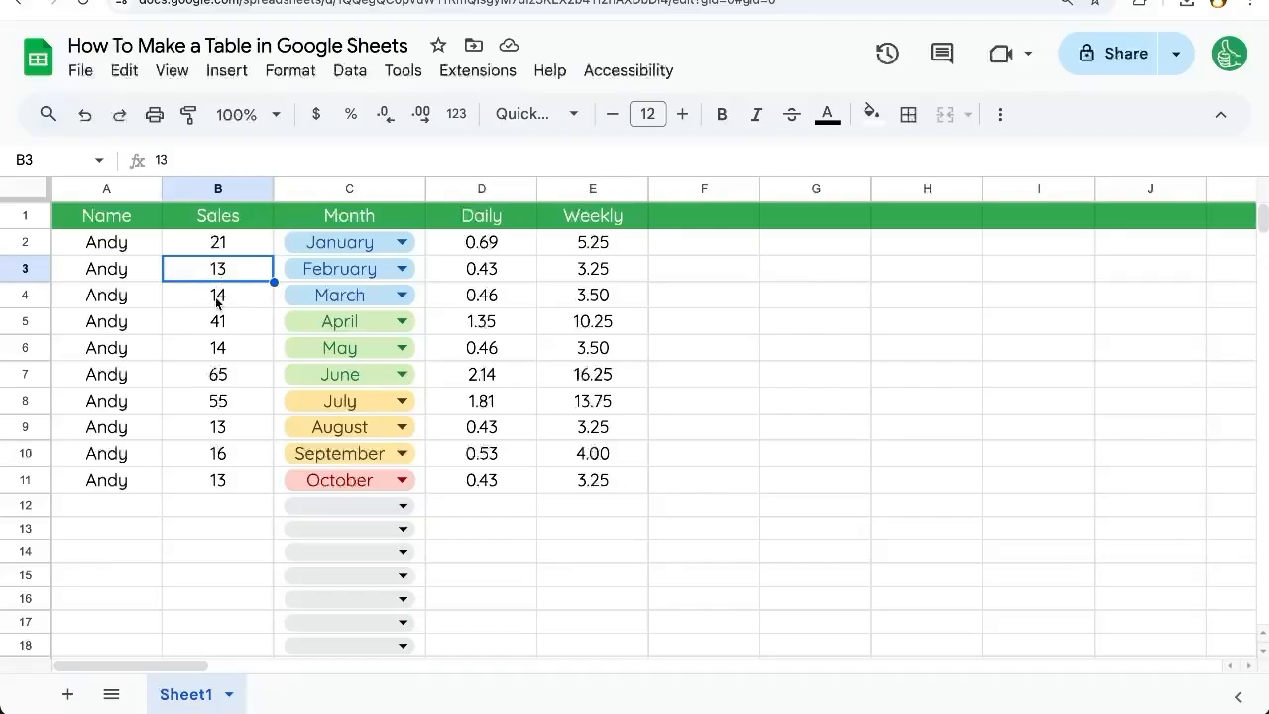
Convert the Sheet1 range A1:E11 (Name through Weekly) into Table1
{"action": "left_click_drag", "start_coordinate": [106, 216], "coordinate": [349, 374]}
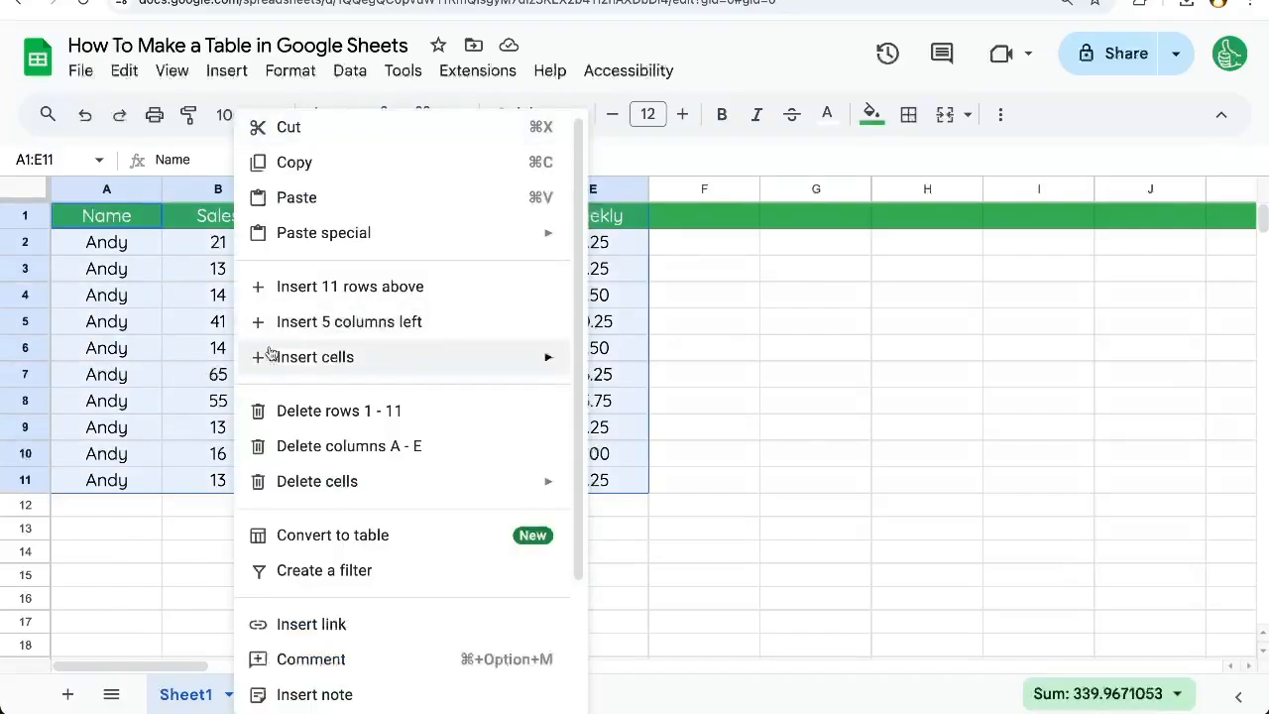
{"action": "left_click", "coordinate": [332, 534]}
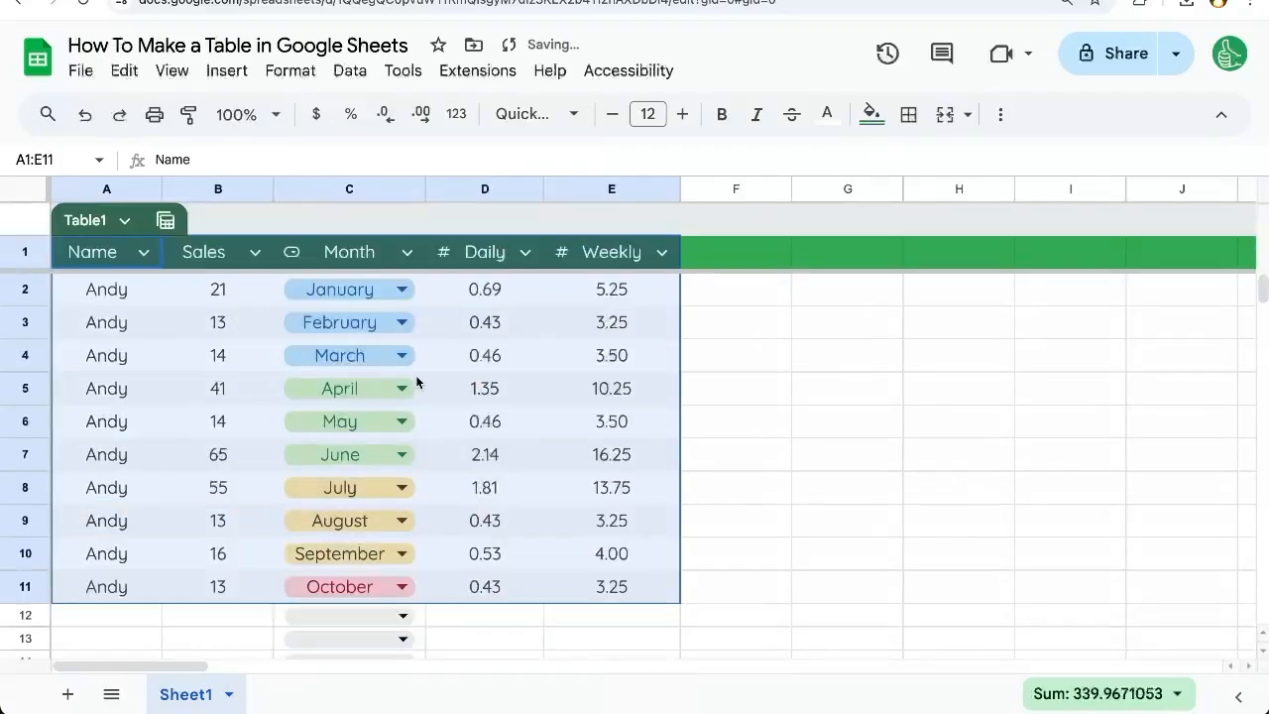
{"action": "left_click", "coordinate": [218, 355]}
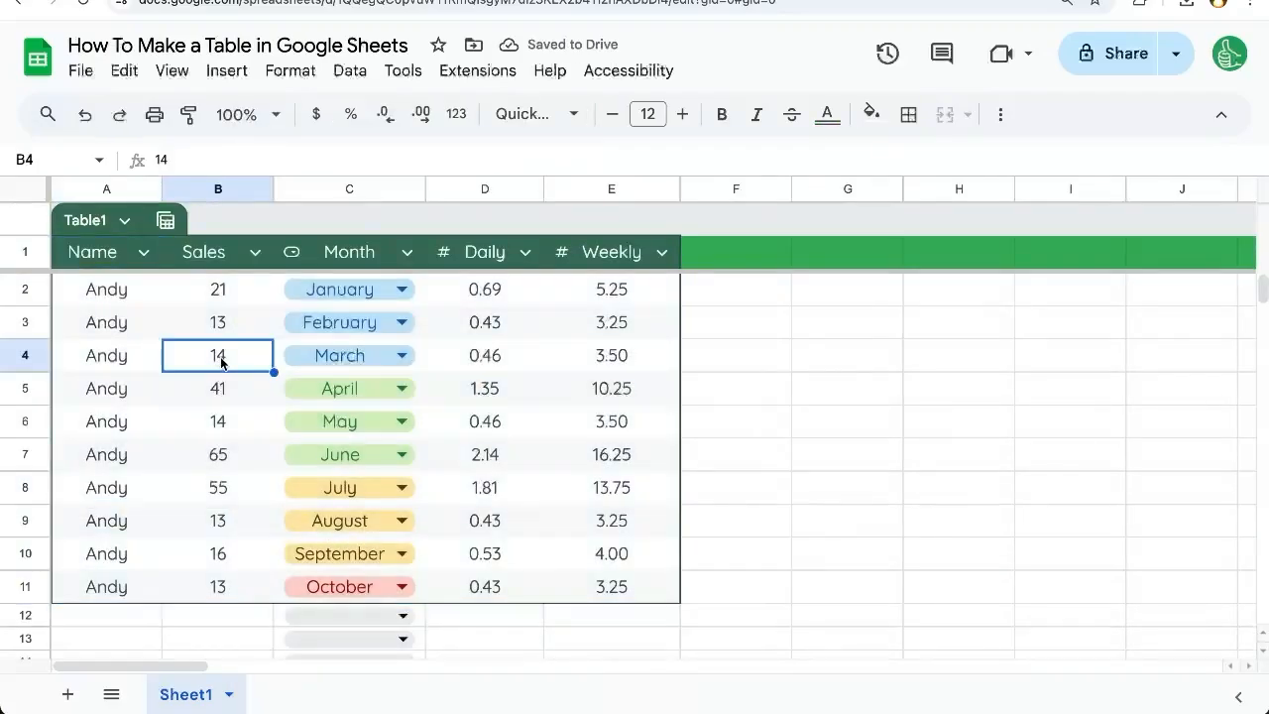
{"action": "mouse_move", "coordinate": [231, 327]}
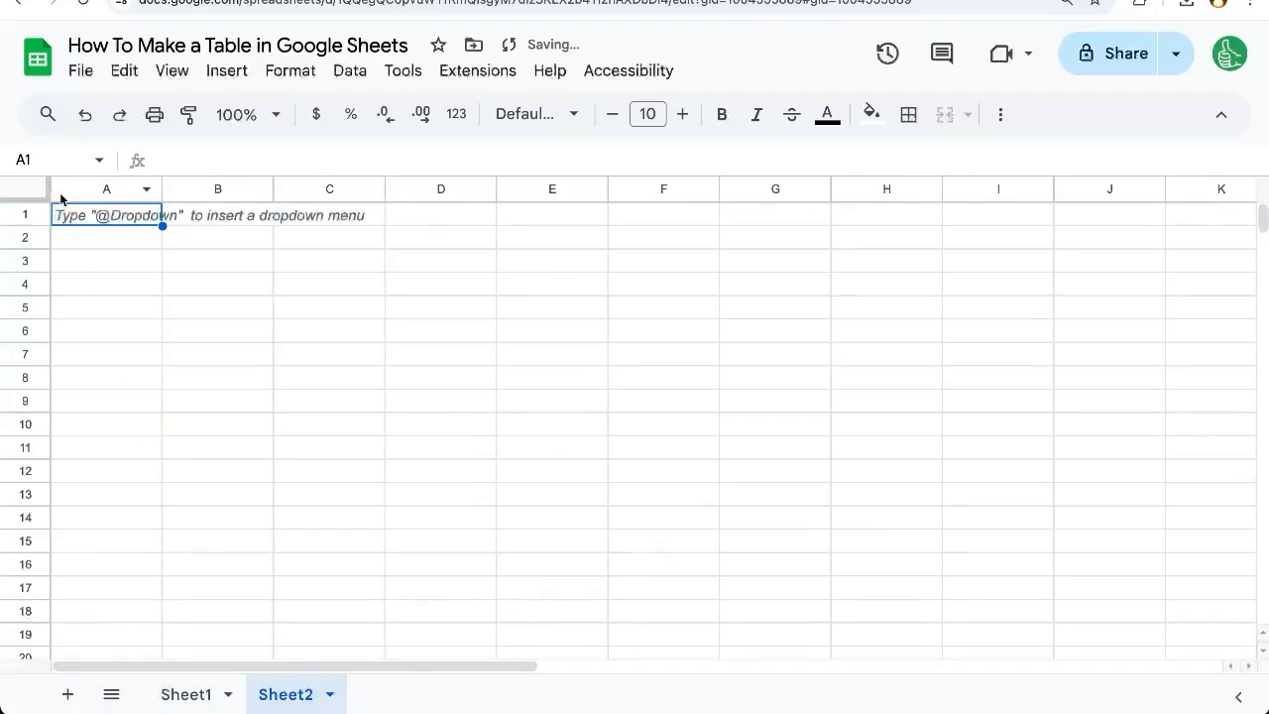
{"action": "type", "text": "@table"}
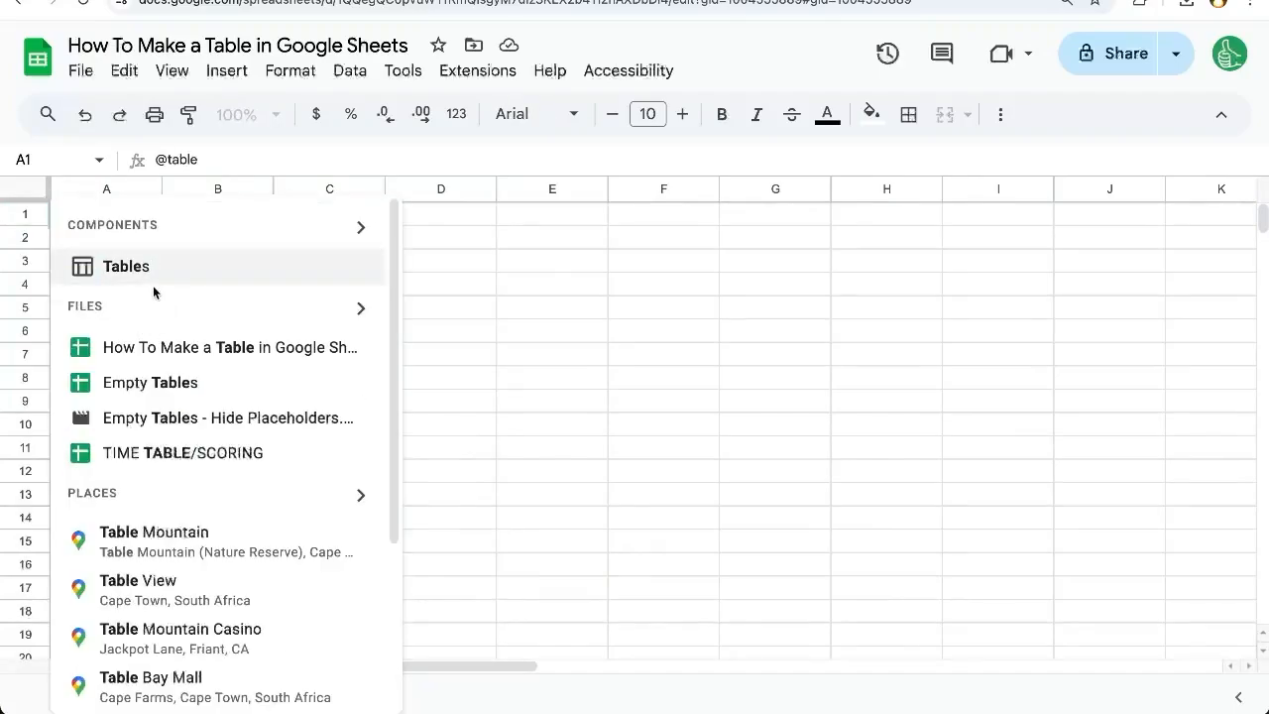
{"action": "left_click", "coordinate": [126, 266]}
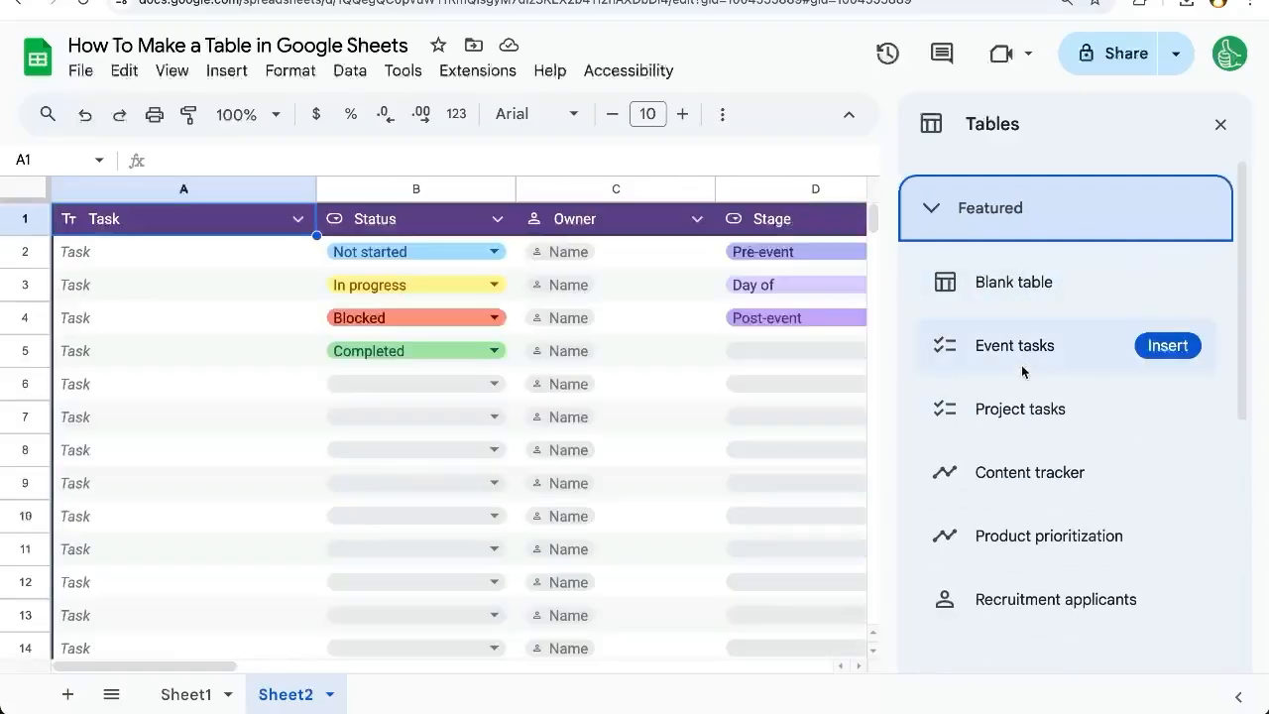
{"action": "left_click", "coordinate": [1013, 281]}
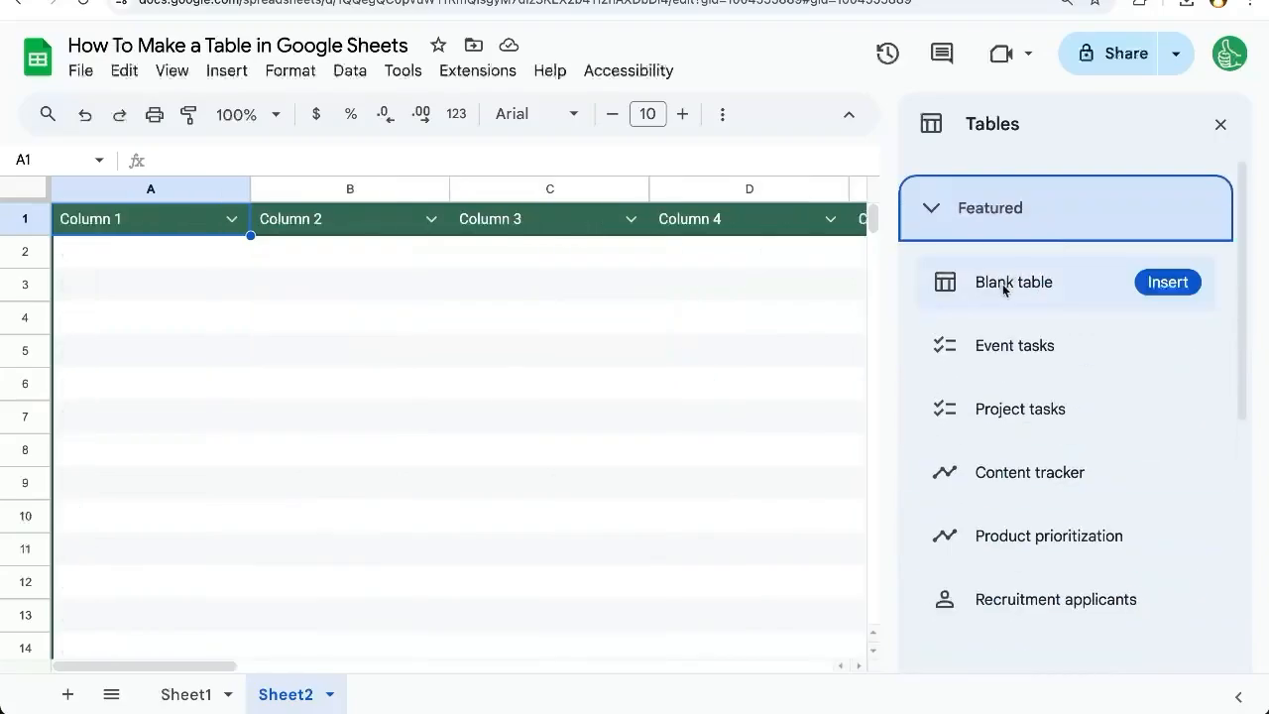
{"action": "left_click", "coordinate": [1167, 282]}
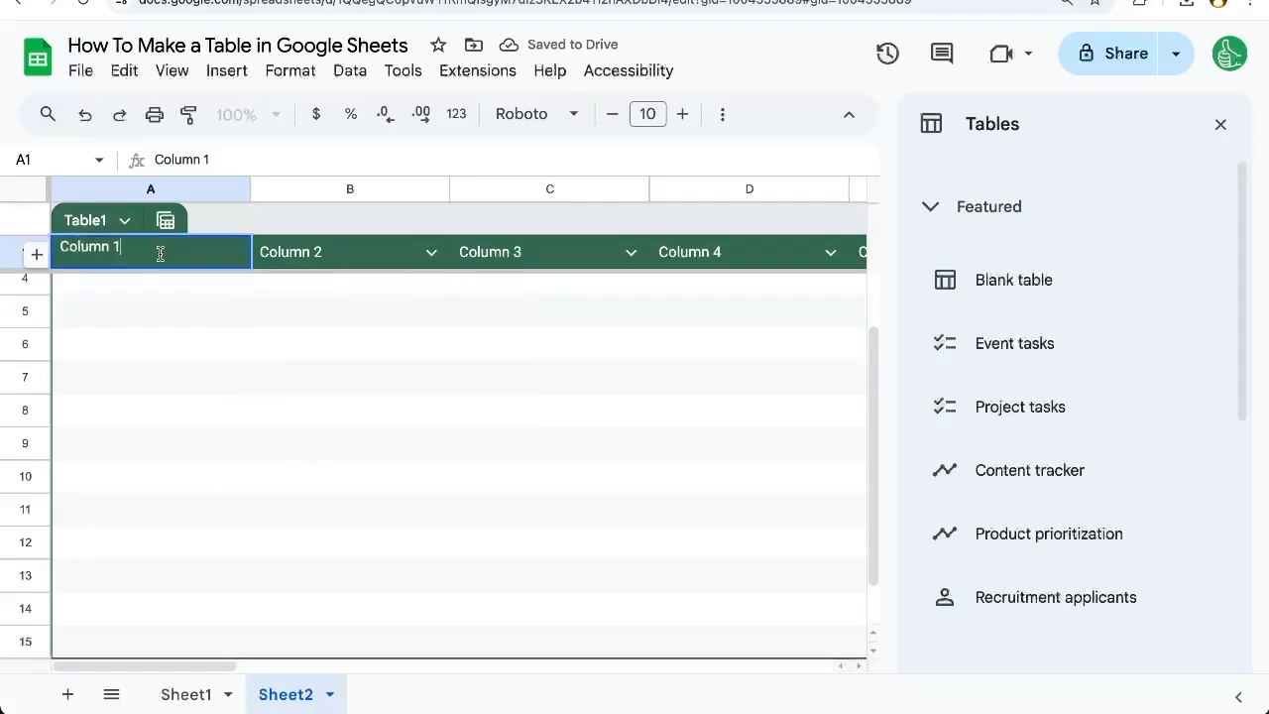
Title the first column Name and rename the table Sales Data
{"action": "type", "text": "Name"}
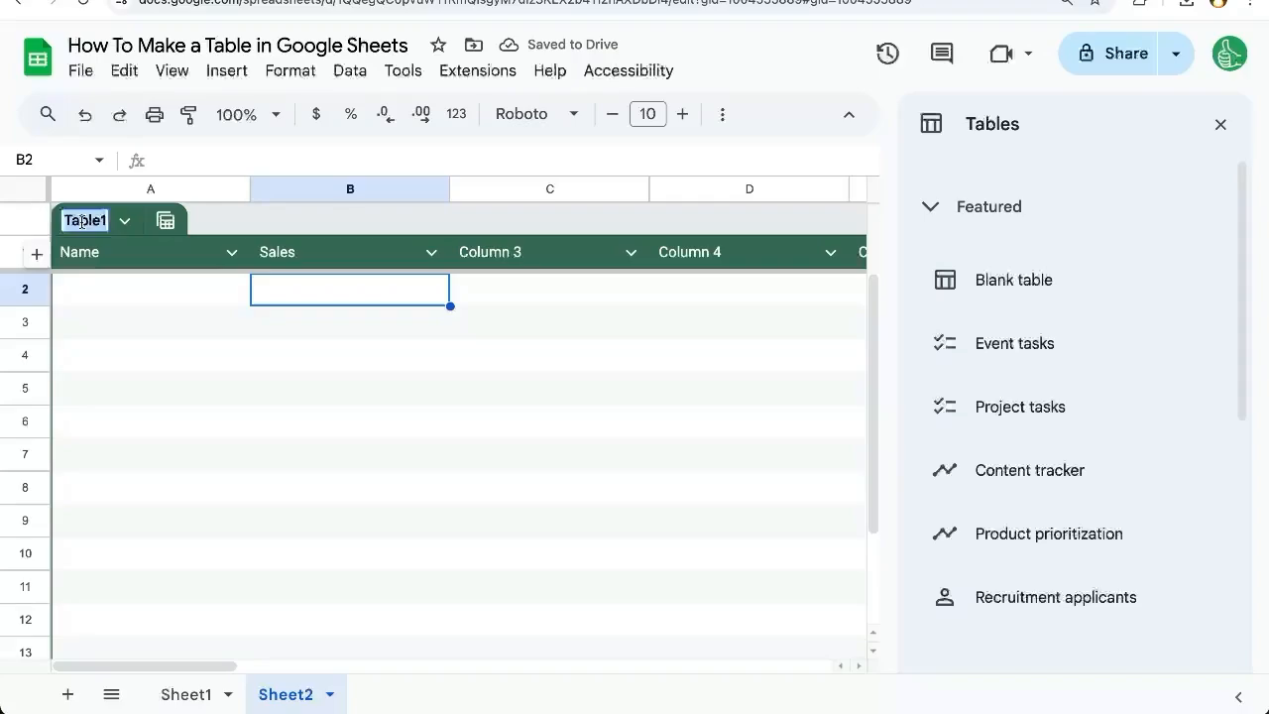
{"action": "type", "text": "Sales Data"}
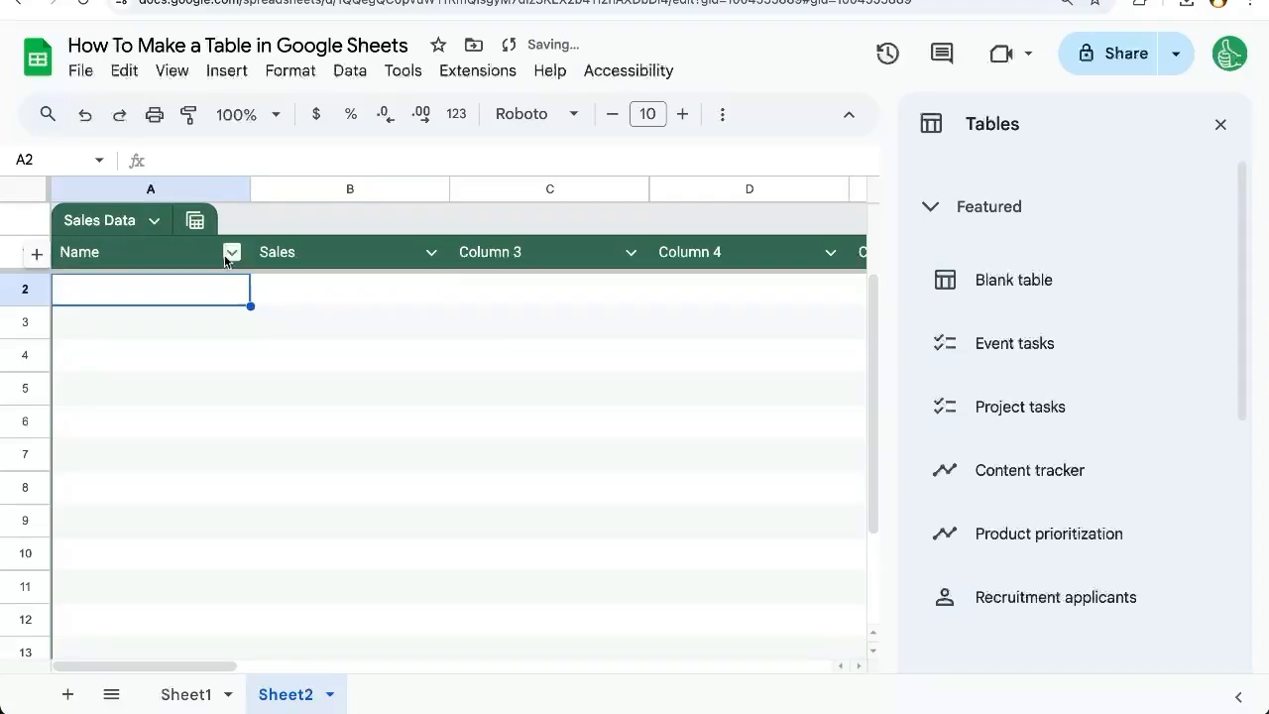
{"action": "left_click", "coordinate": [231, 252]}
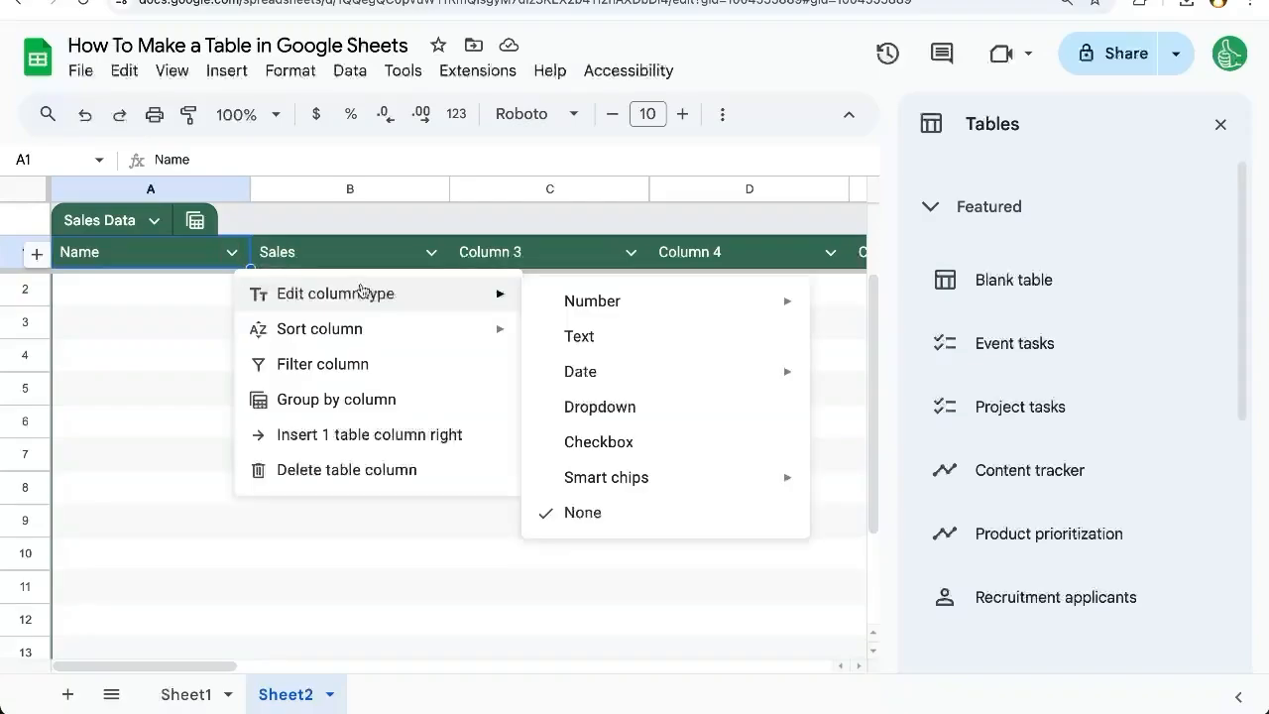
Make Name a dropdown of Andy, Dwight and Jim, choosing Dwight in row 3
{"action": "left_click", "coordinate": [599, 407]}
{"action": "type", "text": "Dwight"}
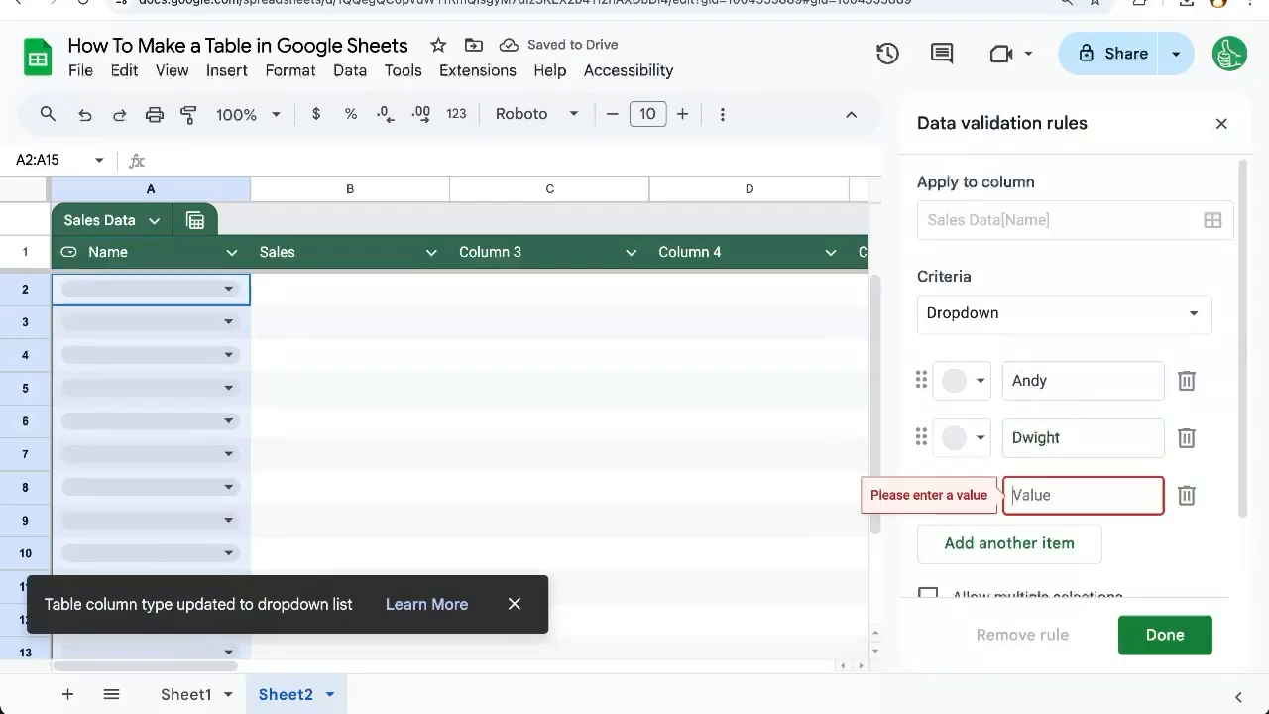
{"action": "left_click", "coordinate": [1164, 633]}
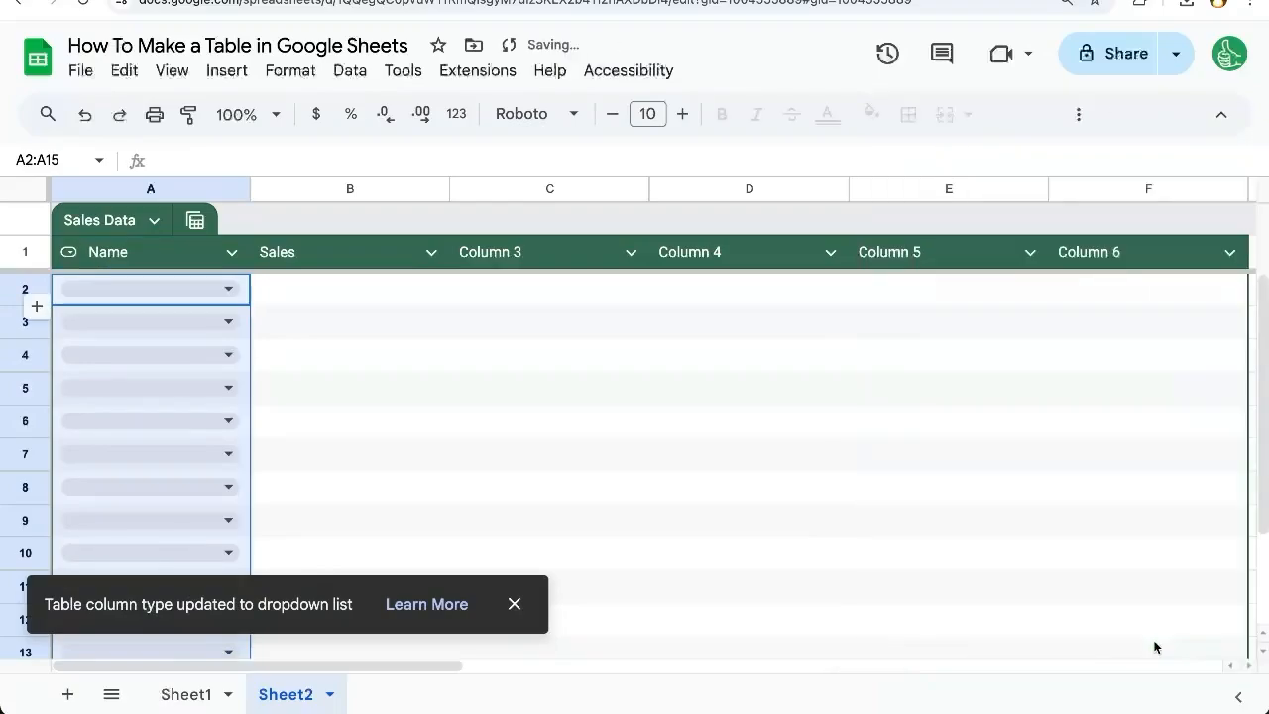
{"action": "left_click", "coordinate": [148, 320]}
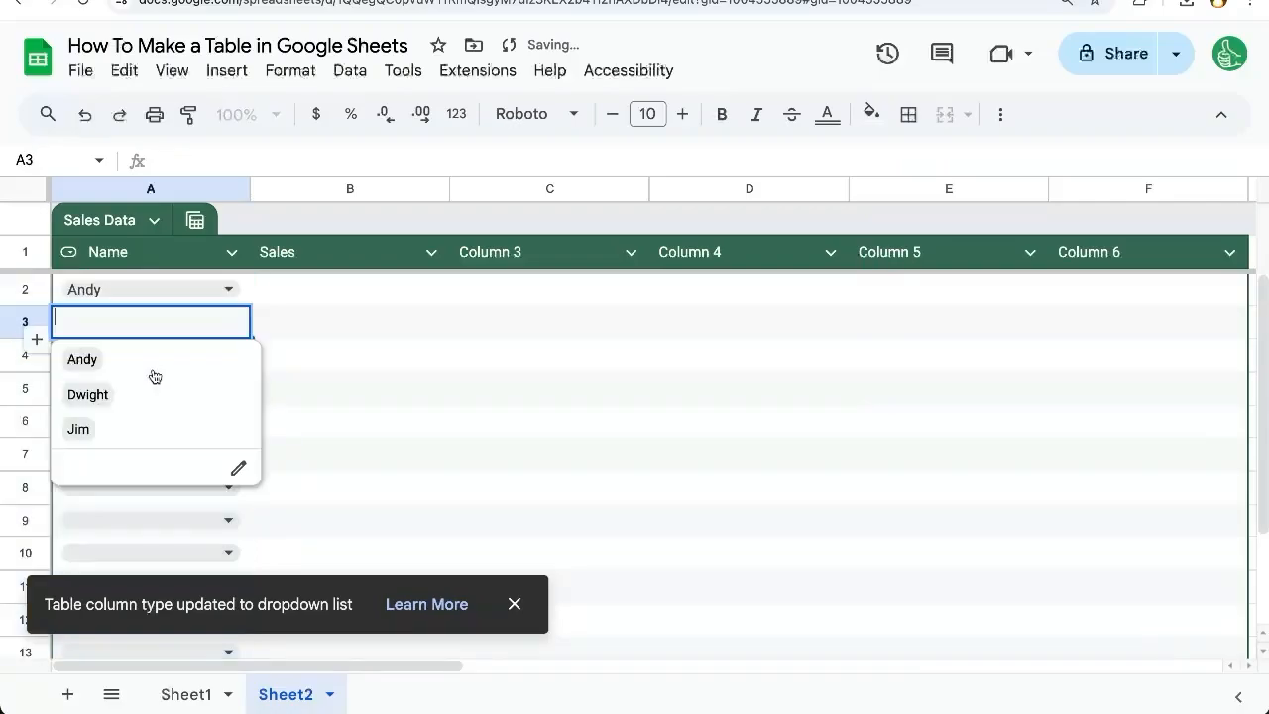
{"action": "left_click", "coordinate": [87, 393]}
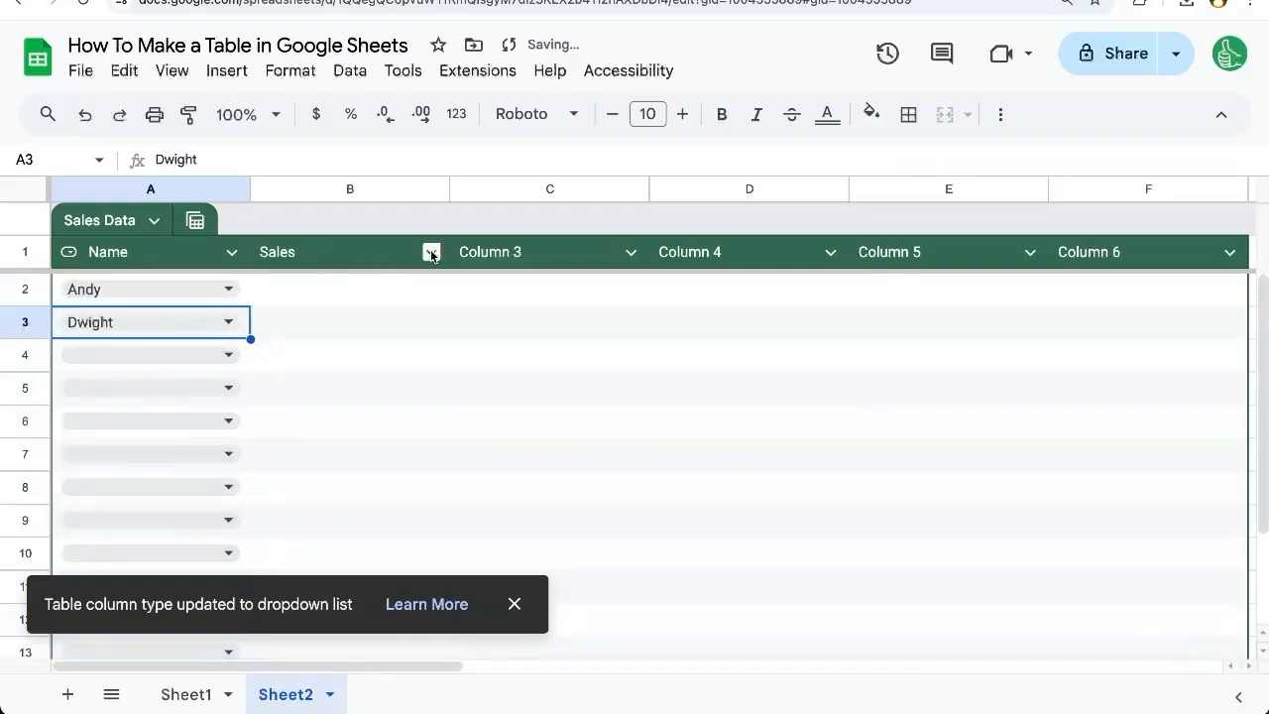
{"action": "left_click", "coordinate": [430, 252]}
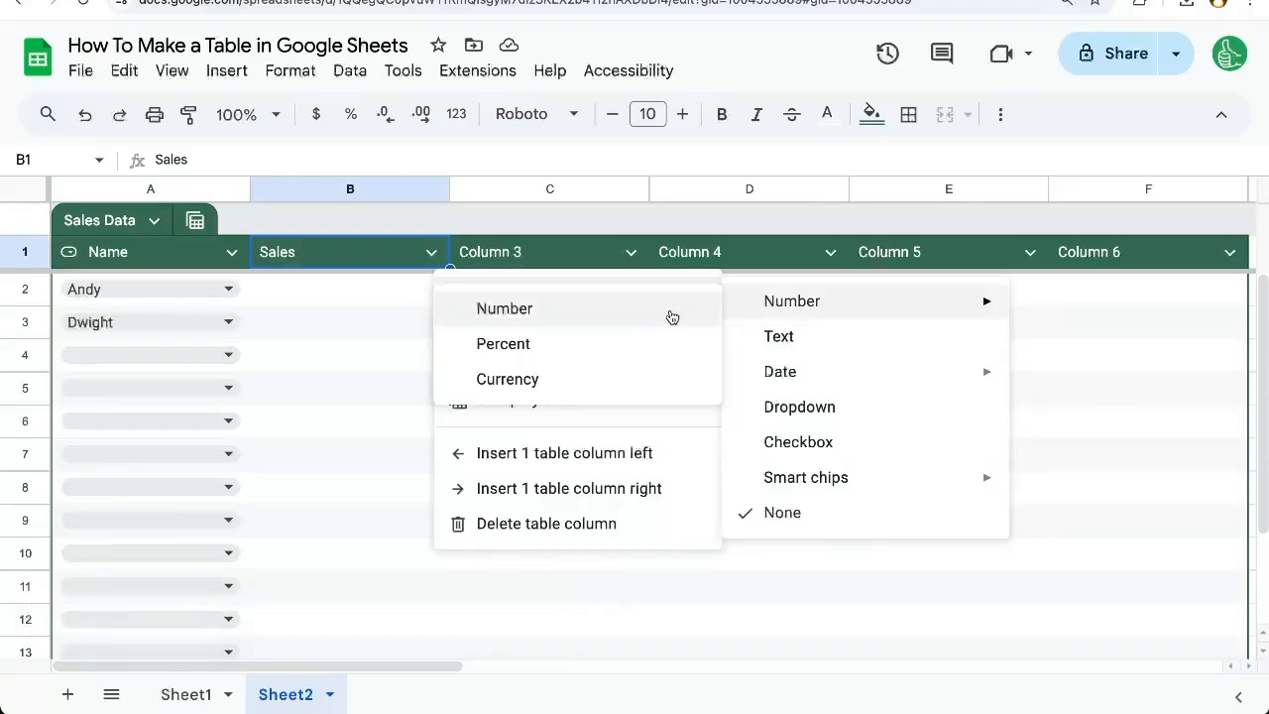
Replace rejected text Sales entries with 55 in B2 and 25 in B3
{"action": "left_click", "coordinate": [792, 300]}
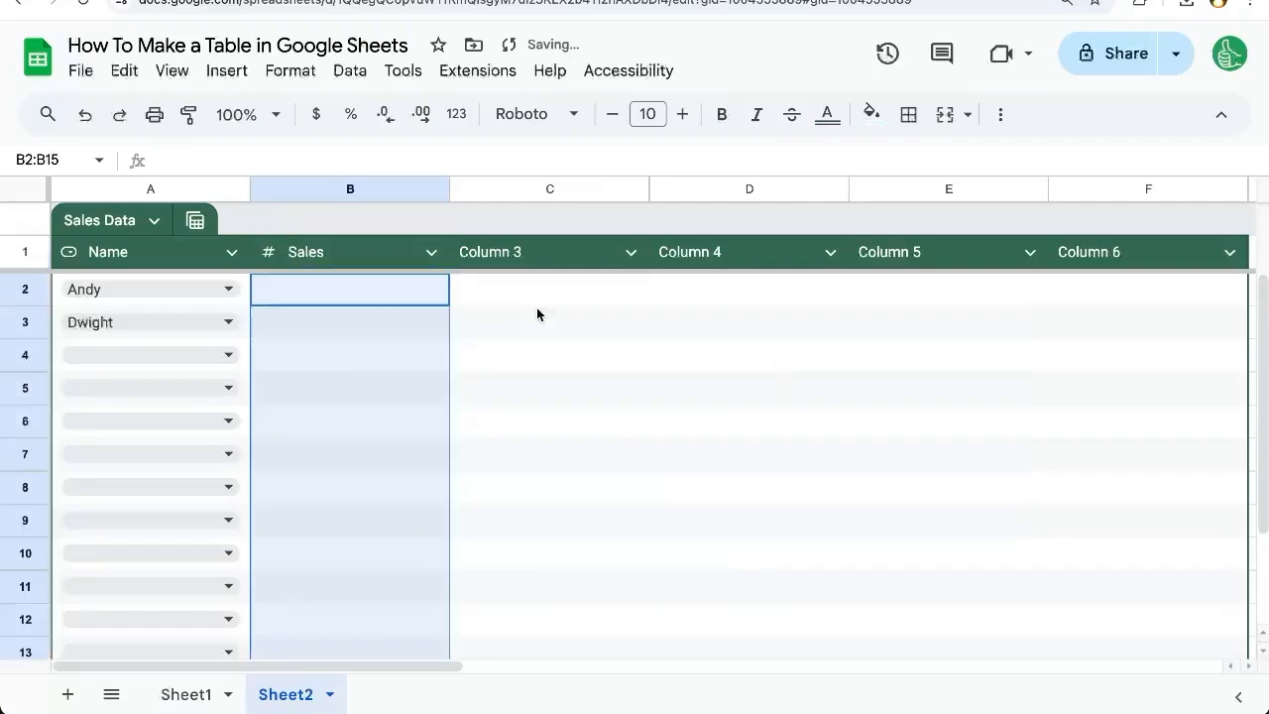
{"action": "type", "text": "none"}
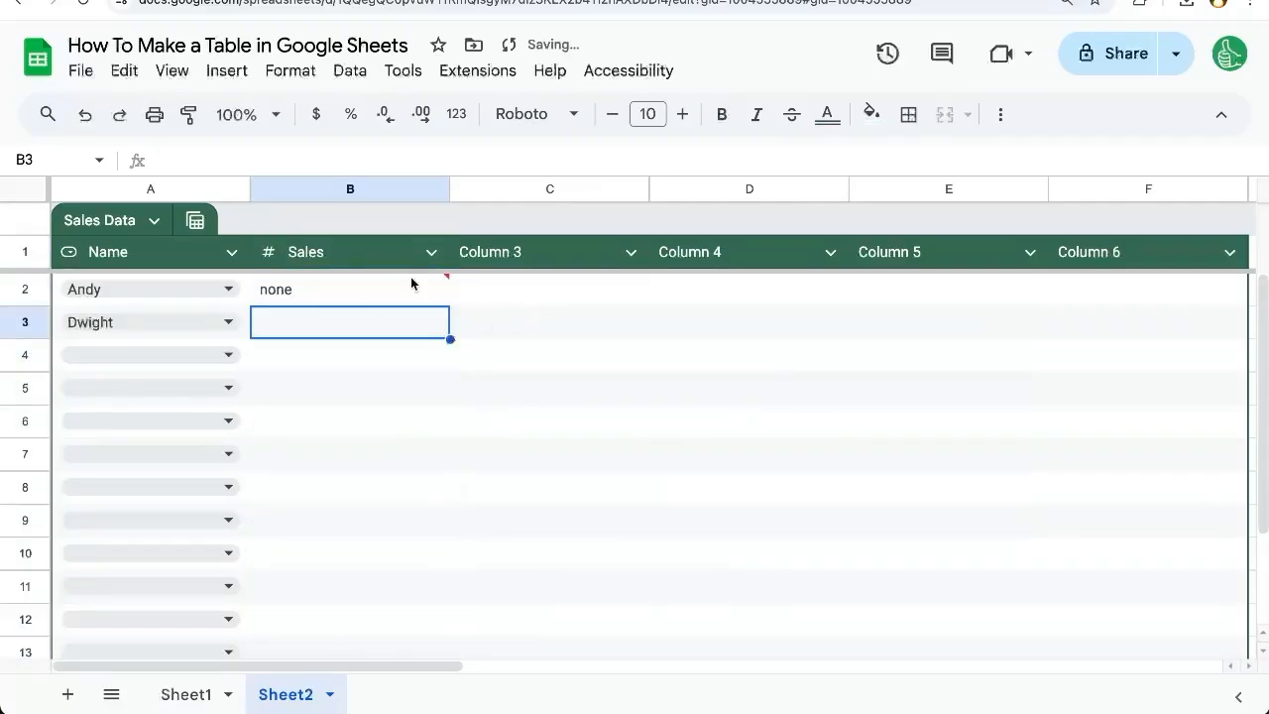
{"action": "left_click", "coordinate": [349, 288]}
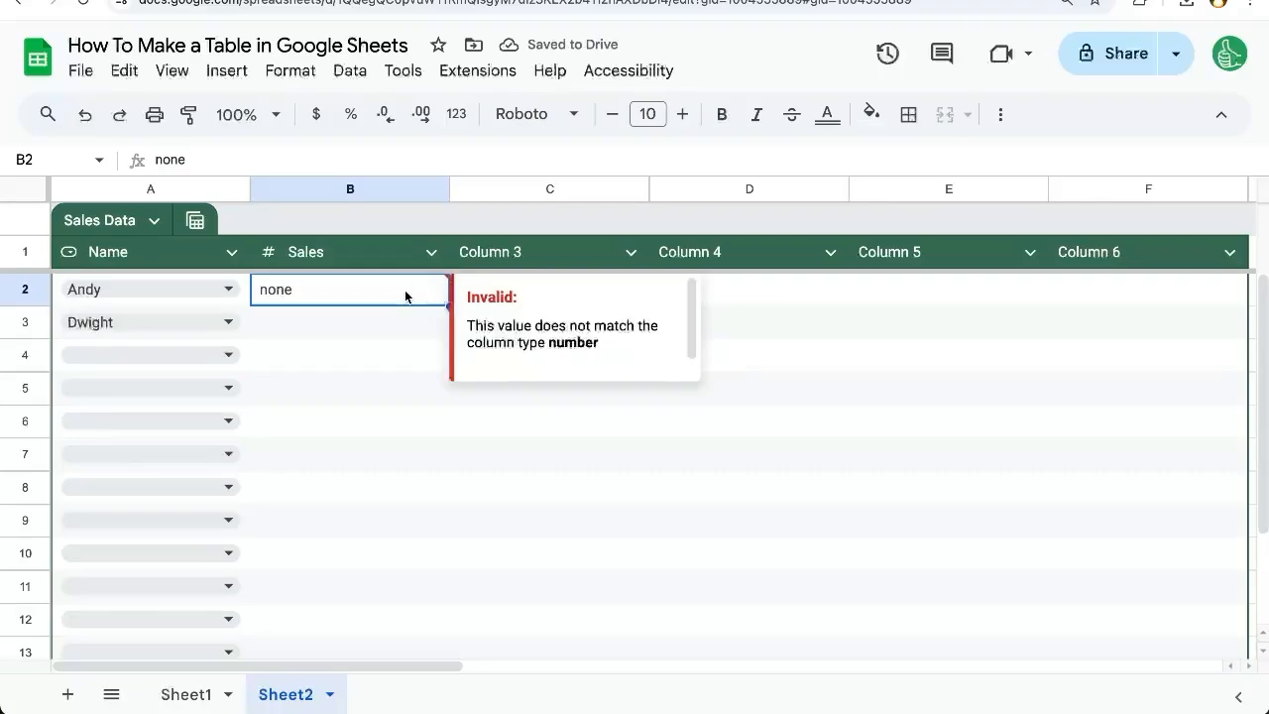
{"action": "type", "text": "55"}
{"action": "left_click", "coordinate": [350, 322]}
{"action": "type", "text": "Twenty"}
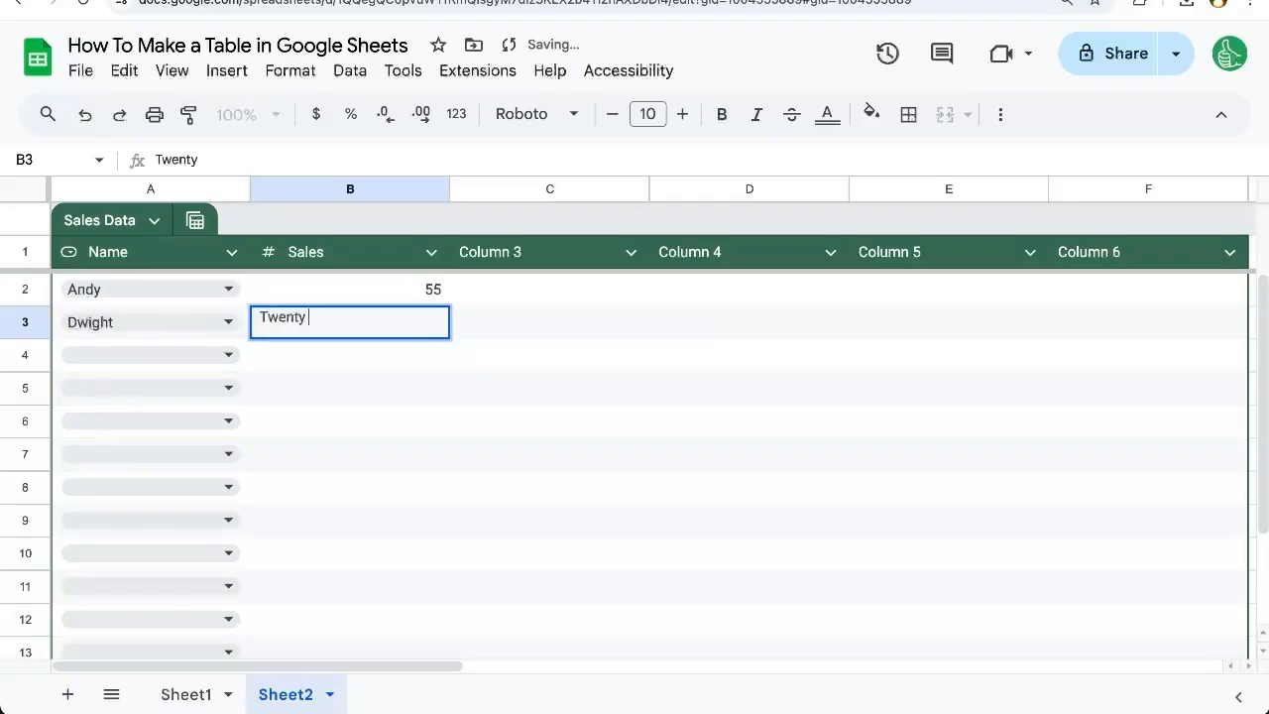
{"action": "type", "text": "Five"}
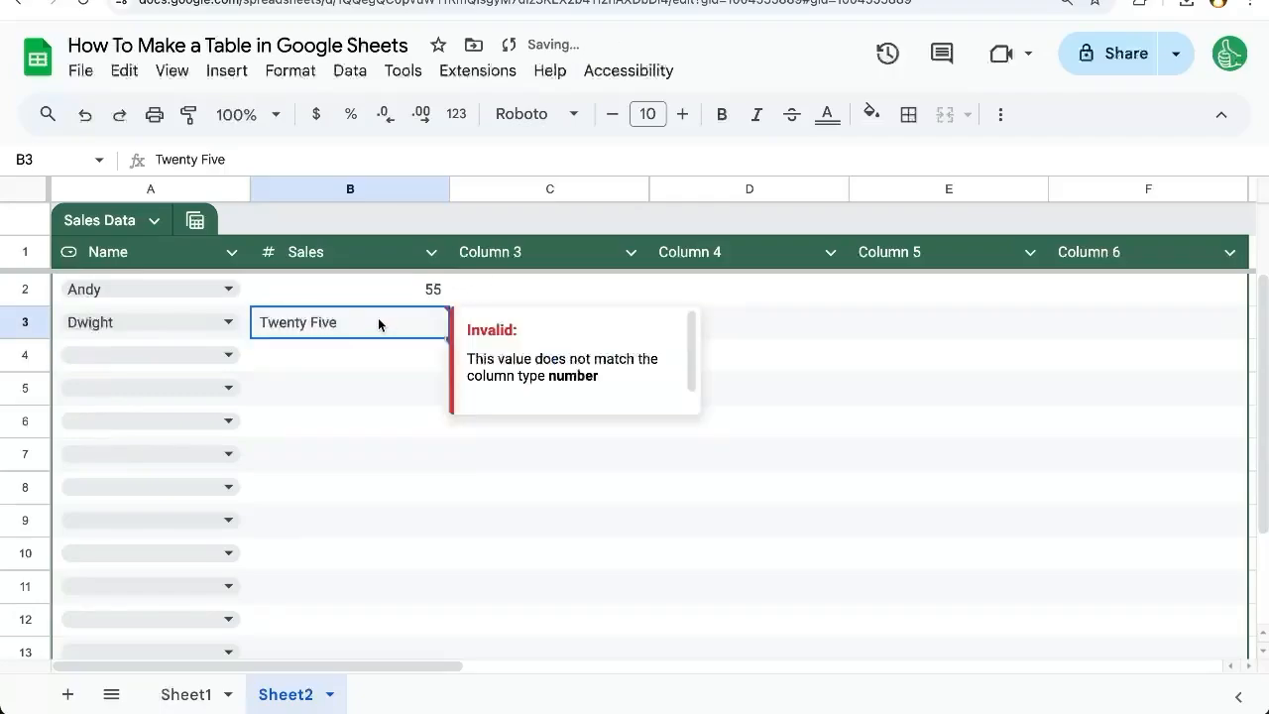
{"action": "type", "text": "25"}
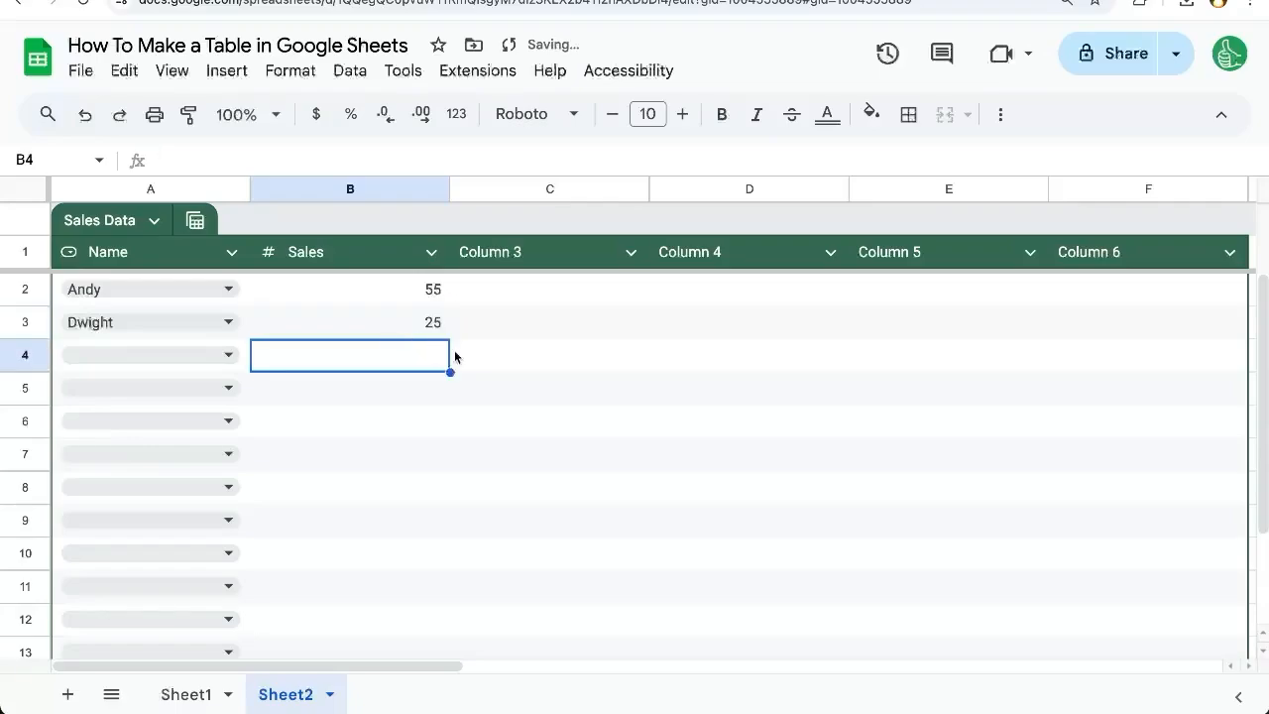
{"action": "left_click", "coordinate": [631, 250]}
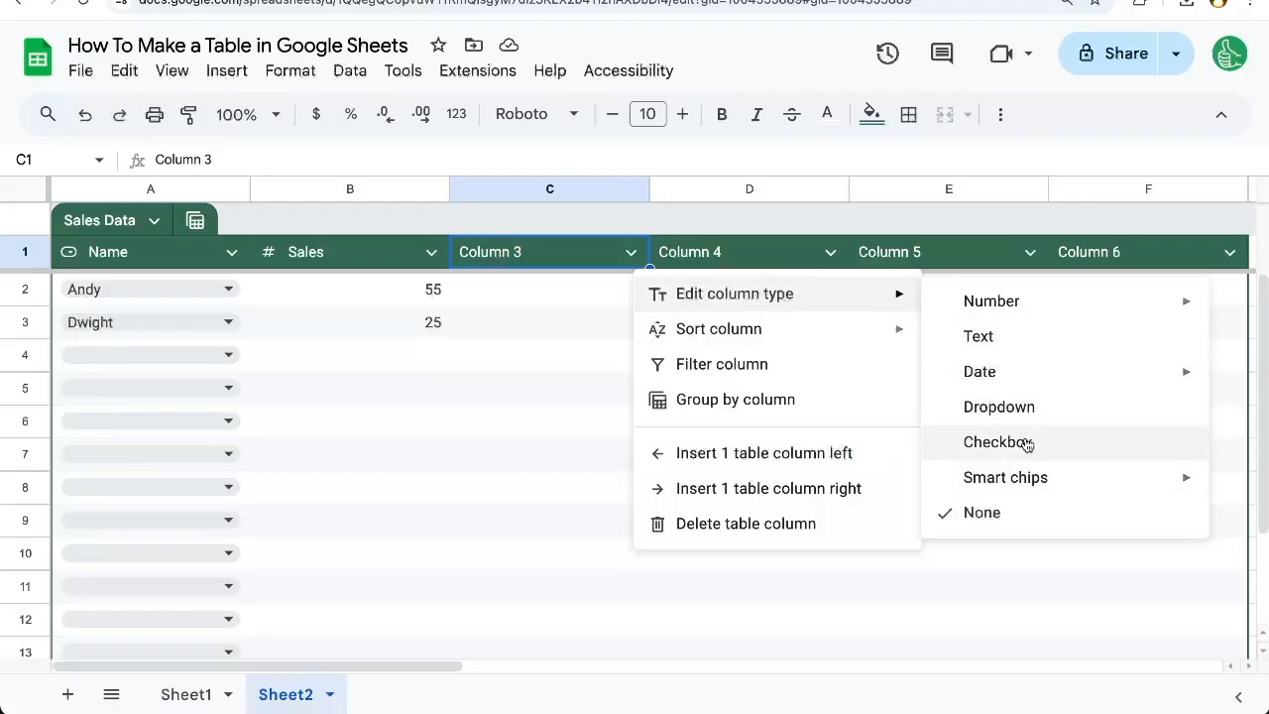
Make Column 3 a checkbox column titled 'Approved for Bonuses' and tick row 4
{"action": "left_click", "coordinate": [998, 441]}
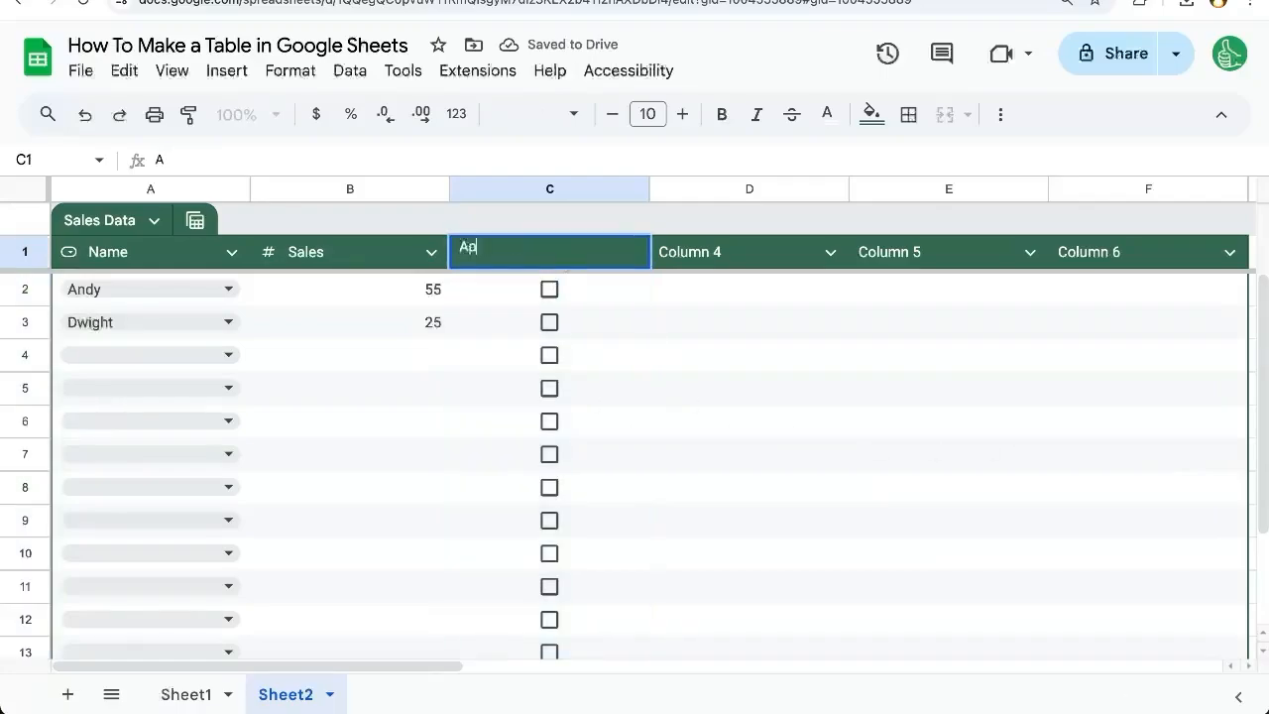
{"action": "type", "text": "Approved for Bonuses"}
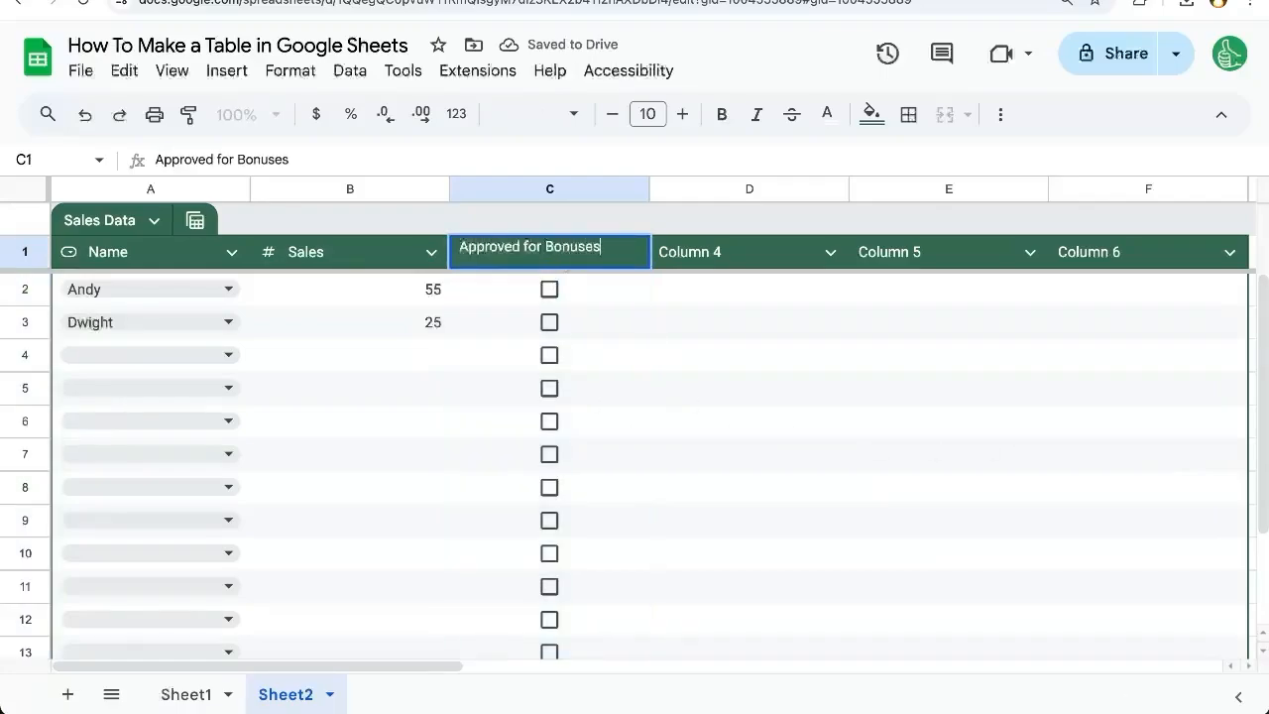
{"action": "left_click", "coordinate": [550, 363]}
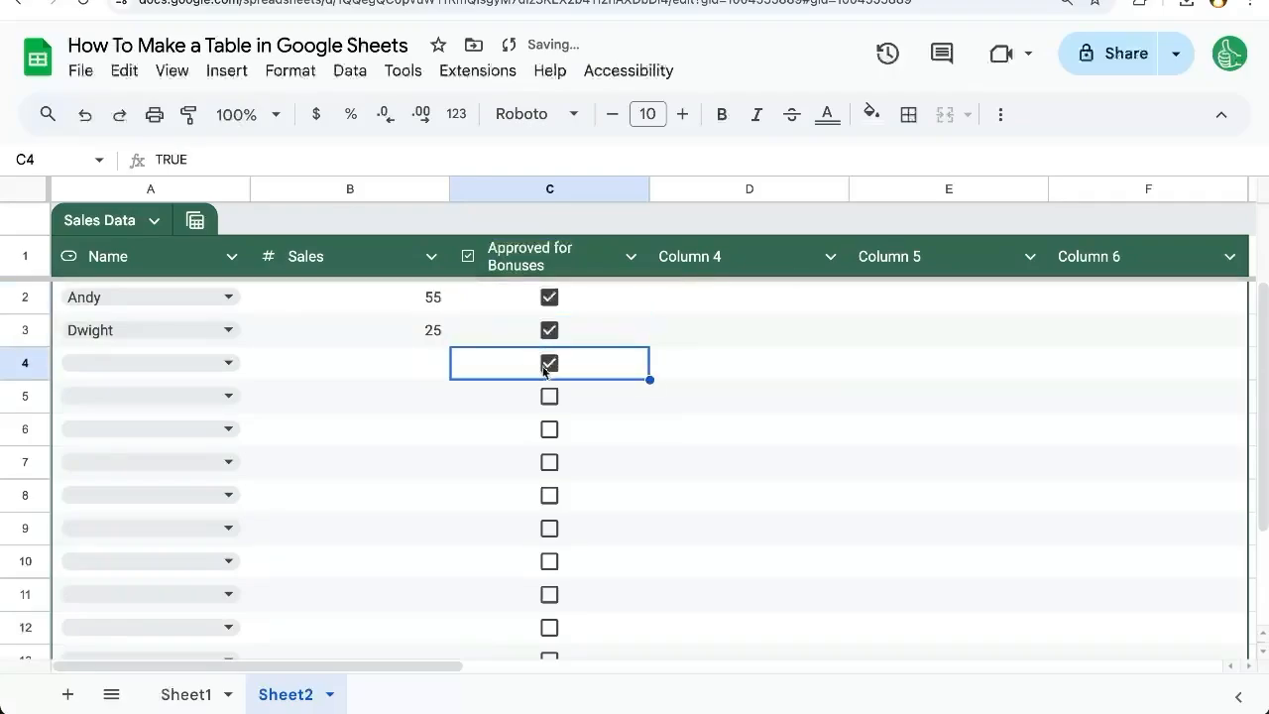
{"action": "left_click", "coordinate": [730, 256]}
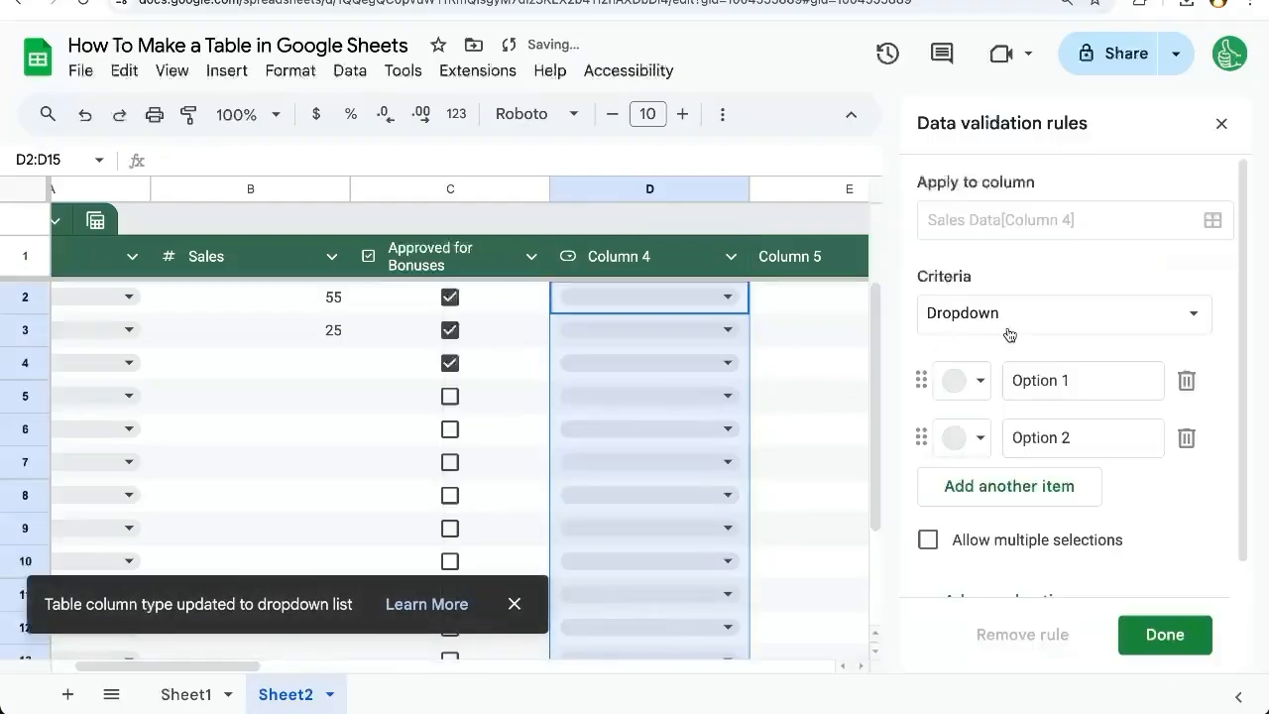
Add February and a third March option to Column 4's month dropdown
{"action": "type", "text": "February"}
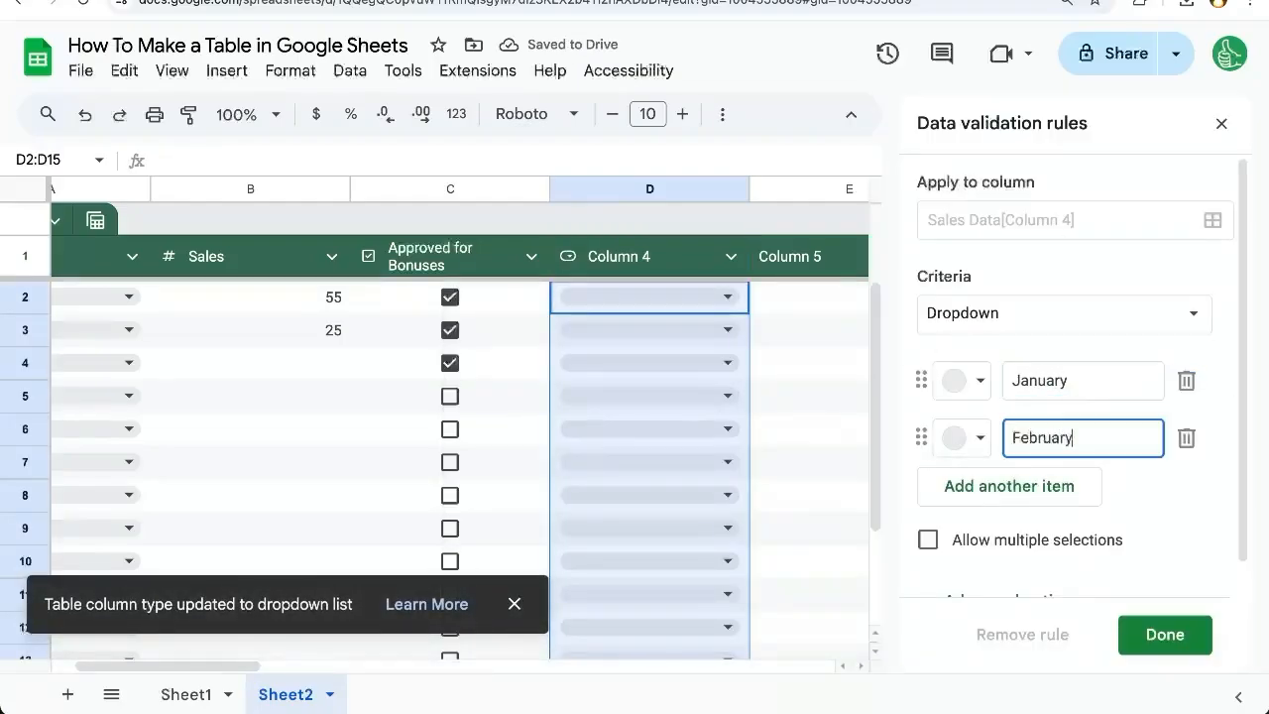
{"action": "left_click", "coordinate": [1008, 486]}
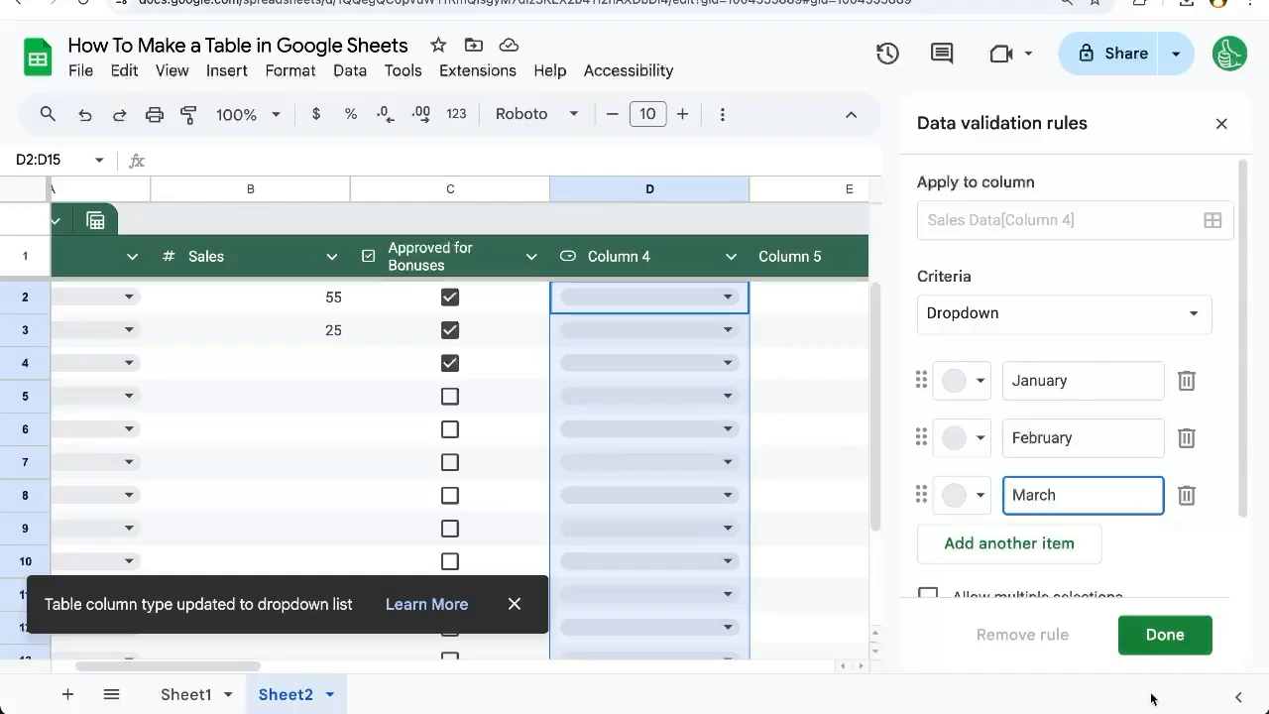
{"action": "left_click", "coordinate": [1165, 635]}
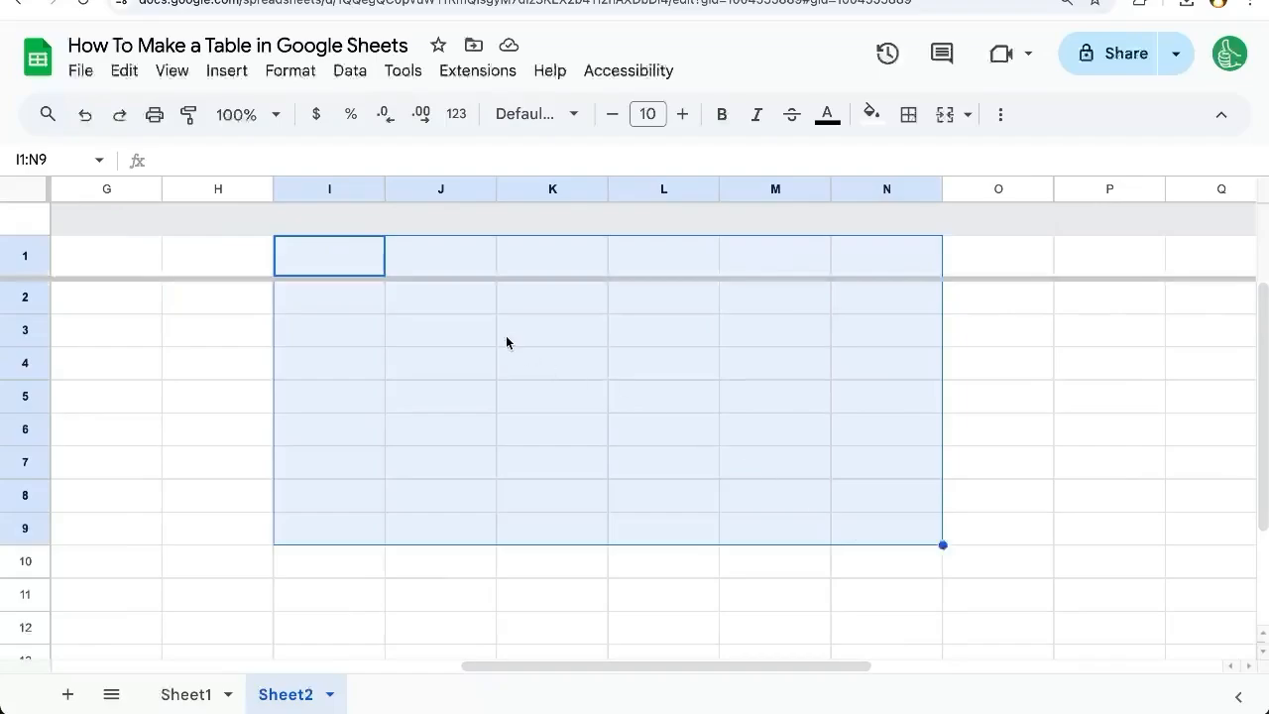
Convert the empty range I1:N9 into a second blank table with Column 1–6 headers
{"action": "right_click", "coordinate": [507, 342]}
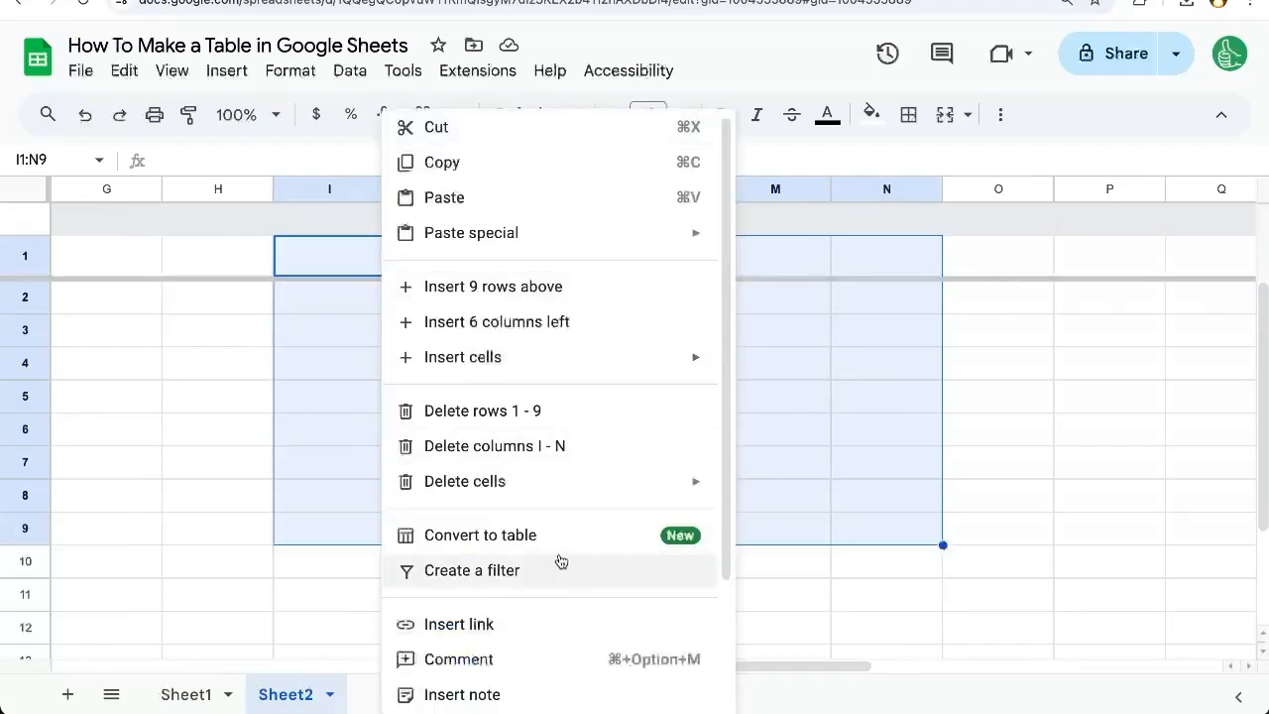
{"action": "left_click", "coordinate": [479, 534]}
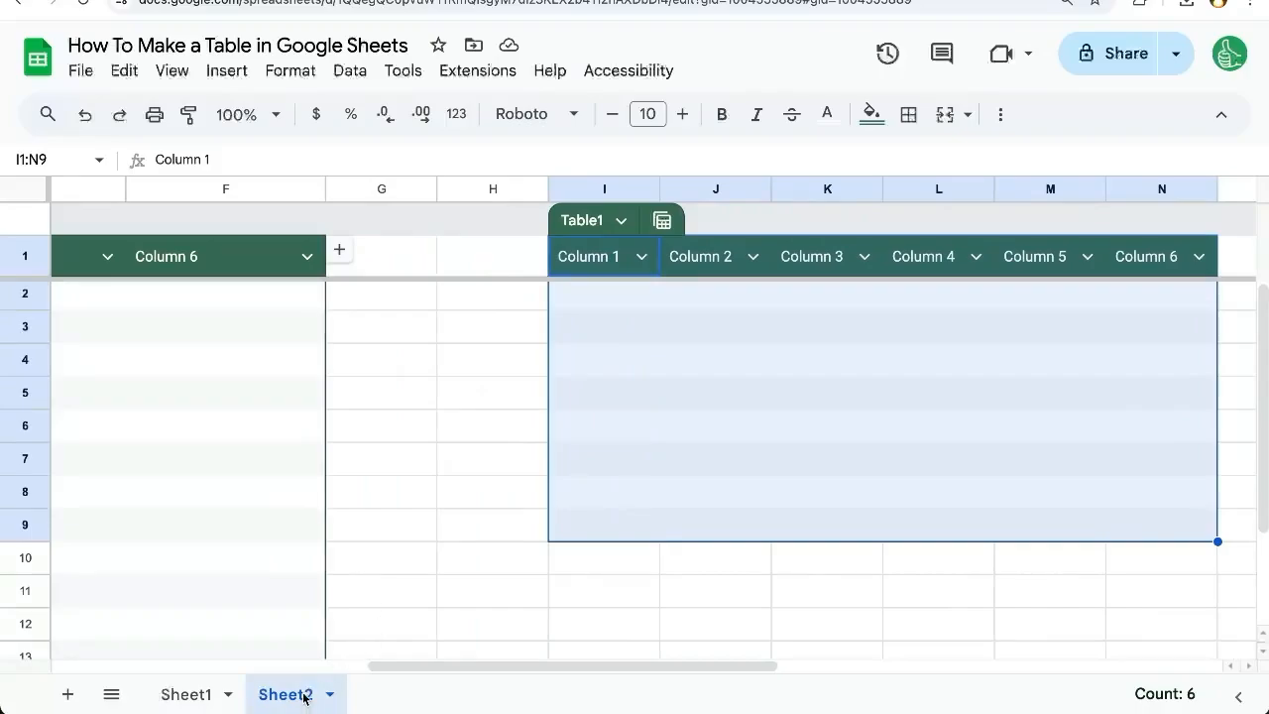
{"action": "mouse_move", "coordinate": [228, 578]}
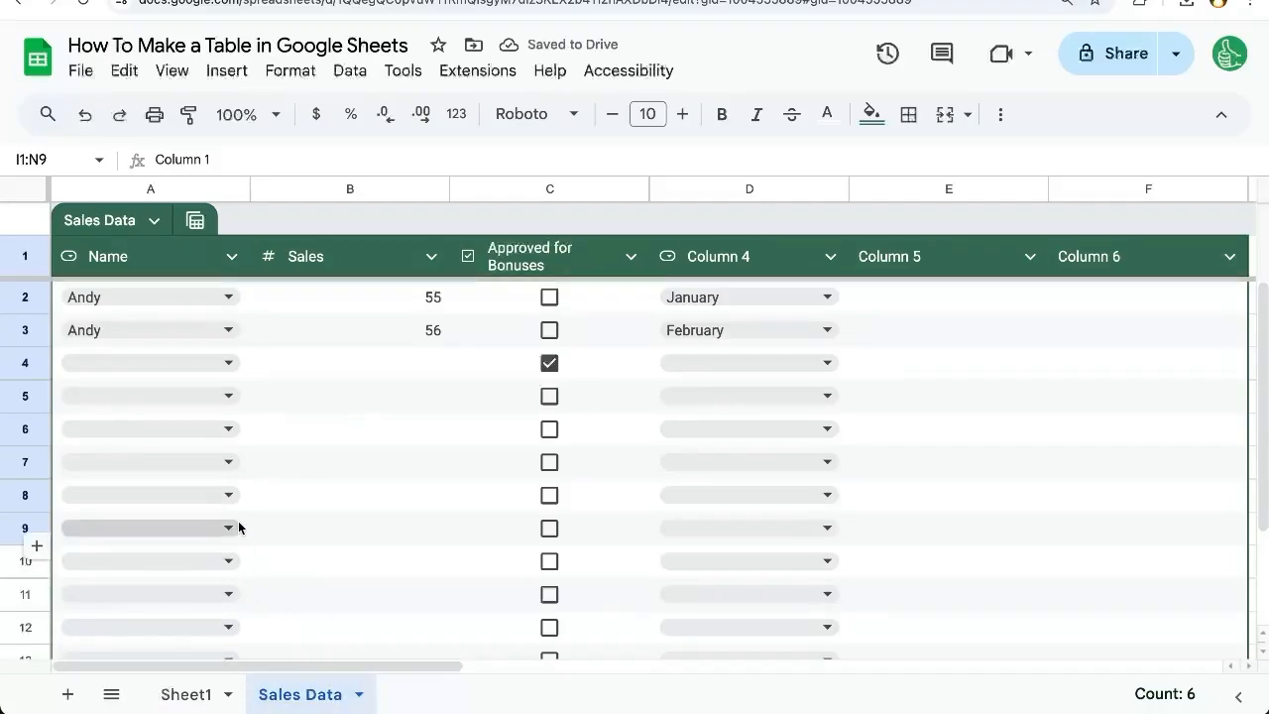
{"action": "mouse_move", "coordinate": [263, 511]}
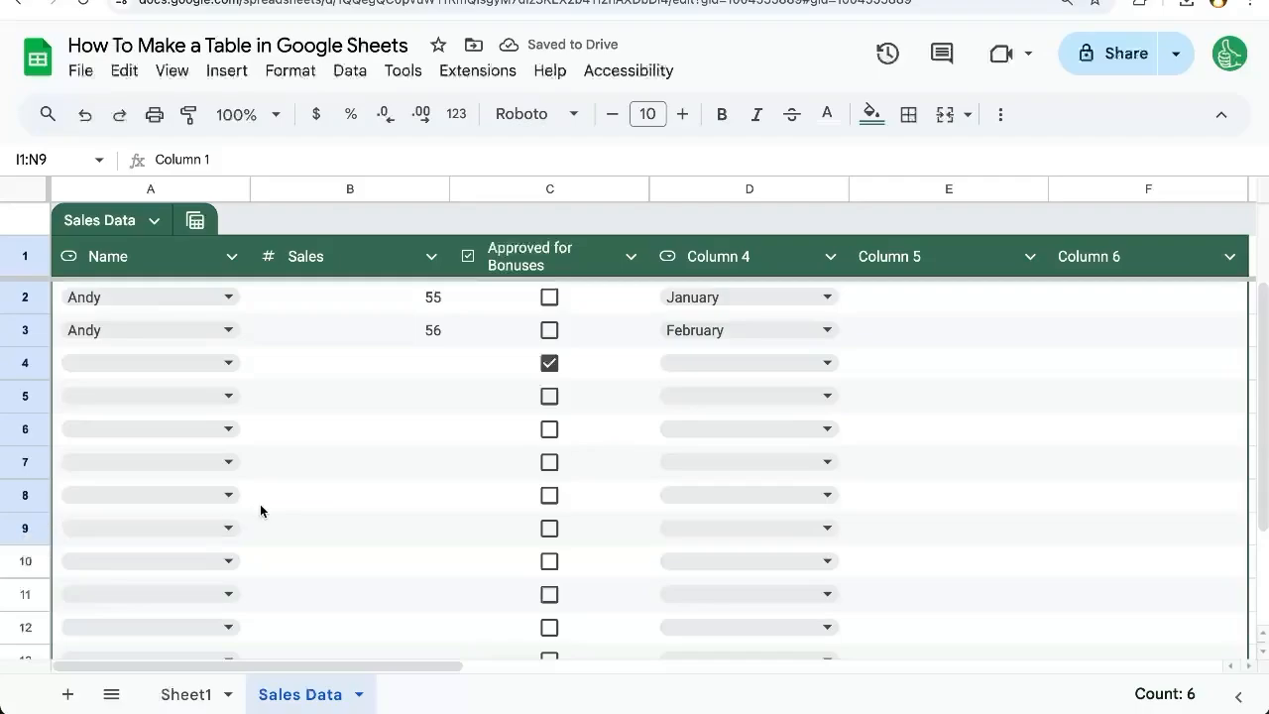